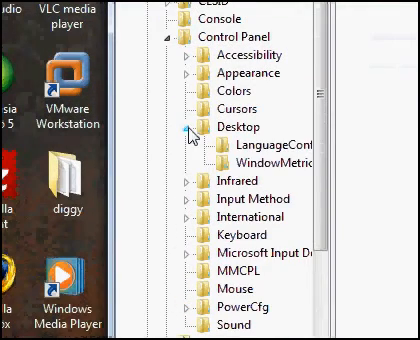
- Navigate to the WindowMetrics key under Control Panel\Desktop in the registry tree
left_click(270, 160)
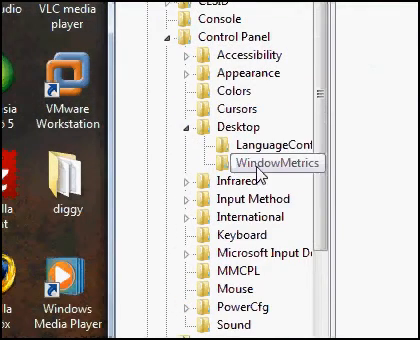
left_click(256, 156)
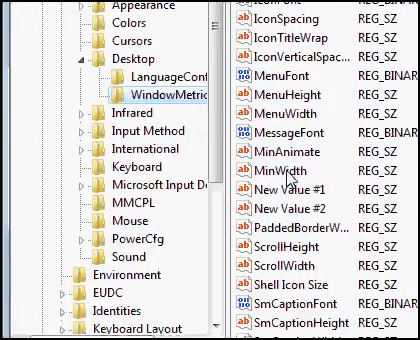
- Create a new string value in WindowMetrics and name it MinWidth
scroll("right", 3)
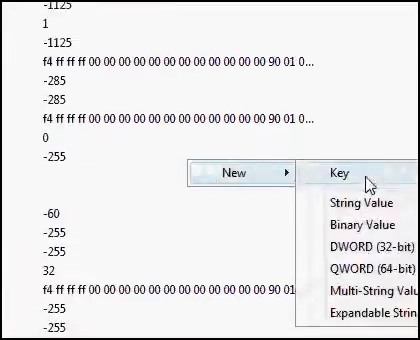
left_click(332, 174)
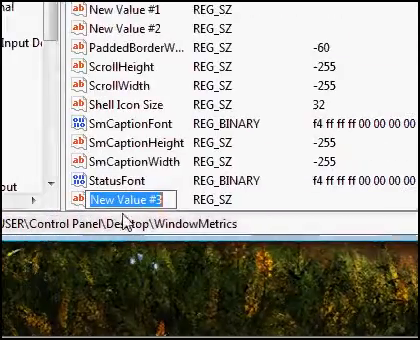
type("M")
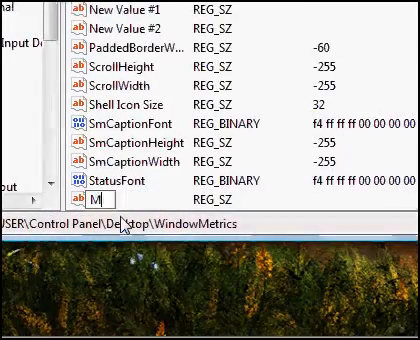
type("inWidth")
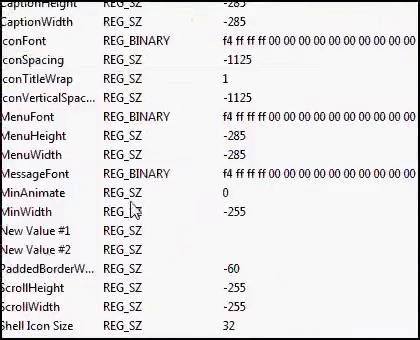
- Bring the MinWidth value into view and begin editing its data
scroll("down", 3)
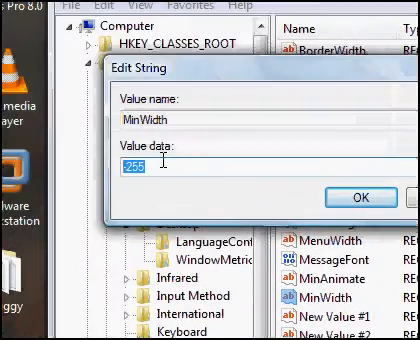
- Set MinWidth's value data to -255 and confirm
type("-255")
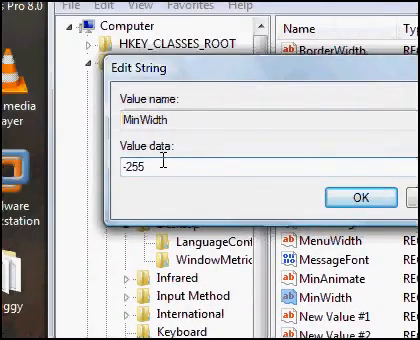
left_click(356, 196)
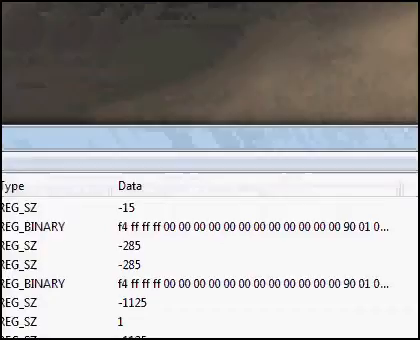